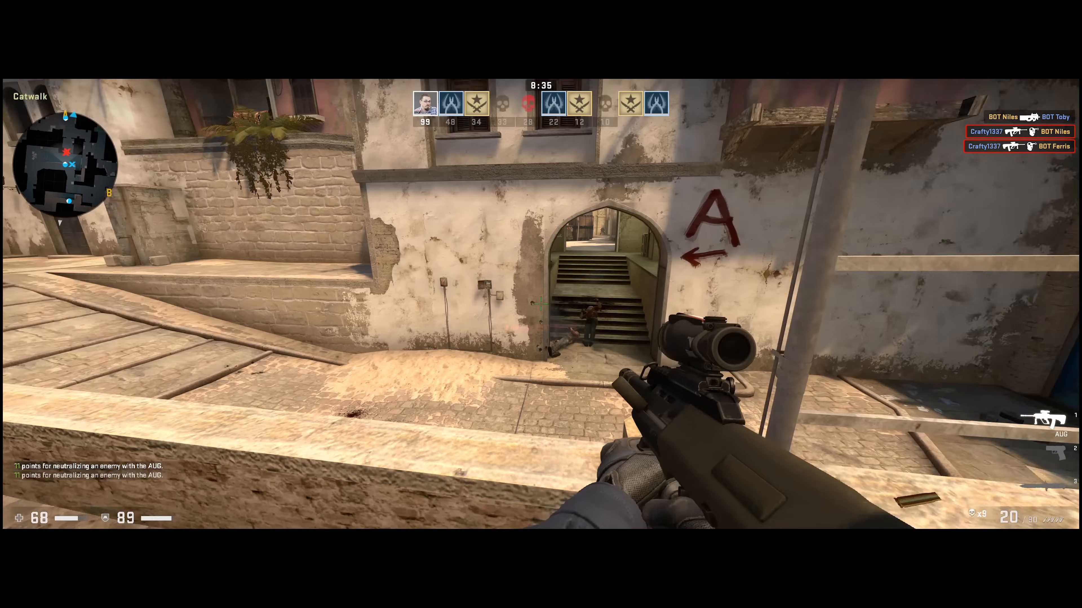
mouse_move(276, 276)
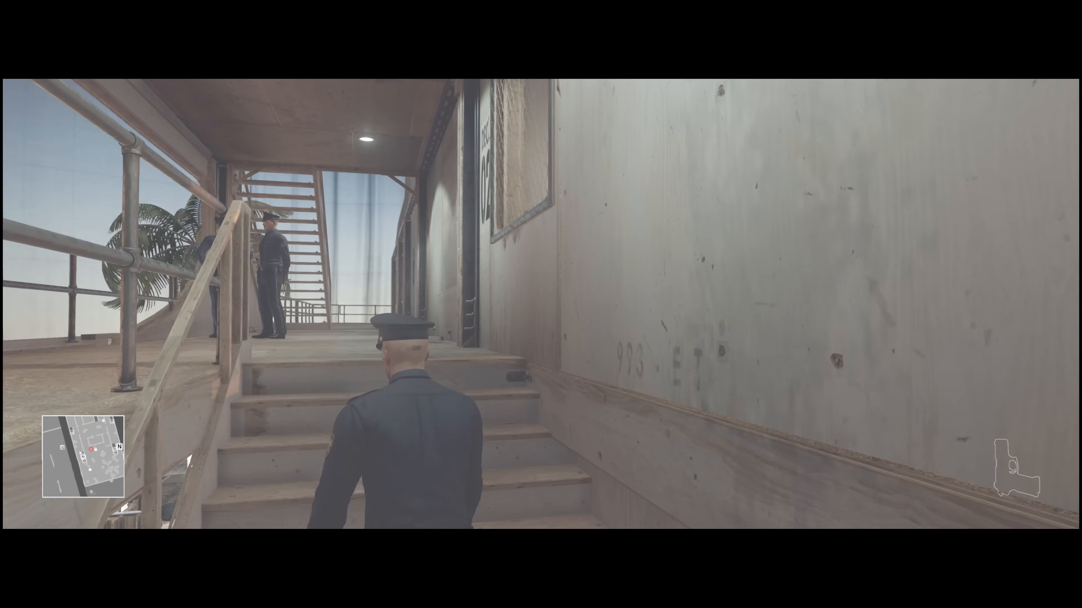
Walk the police-disguised agent up the stairs onto the Deck 02 walkway beside the two officers
key("w")
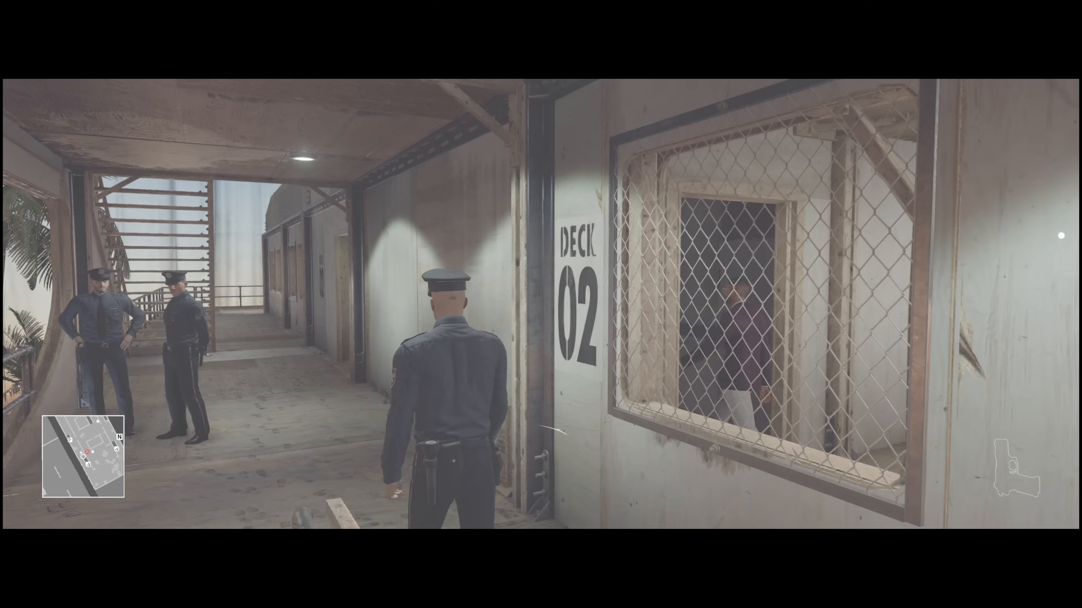